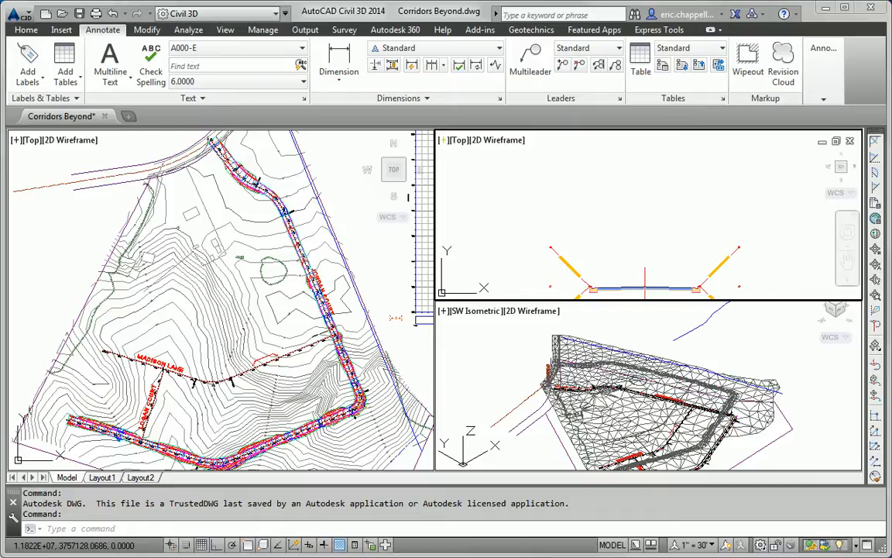
Switch the ribbon to the Home design tools.
click(26, 30)
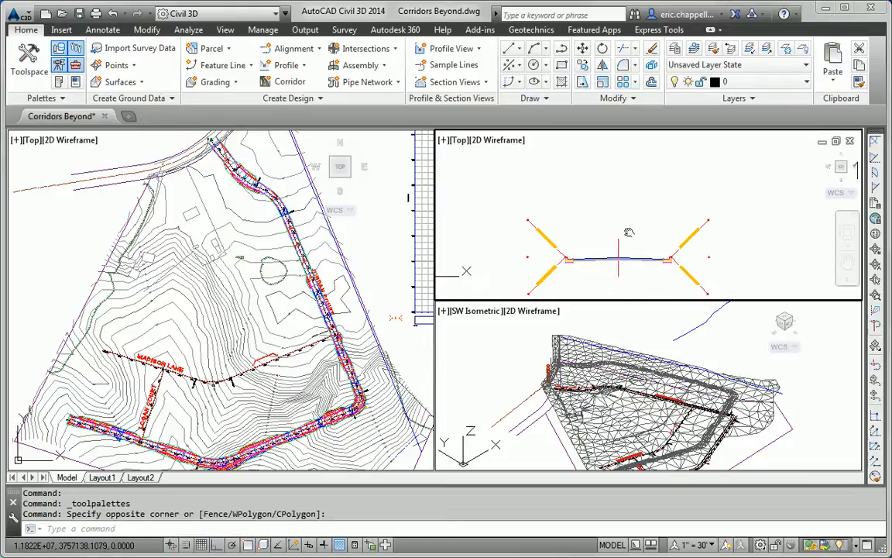
Start the COPY command to duplicate the road assembly below the original.
text(Co)
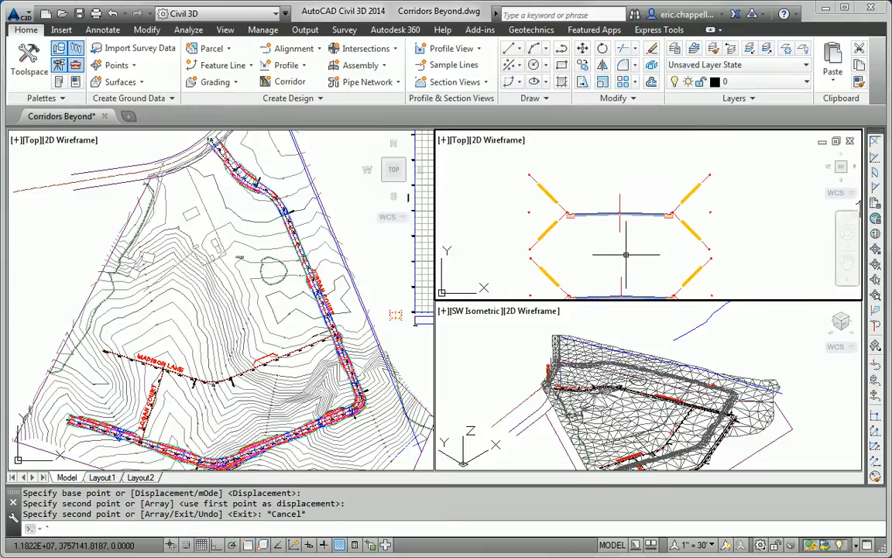
mouse_move(671, 216)
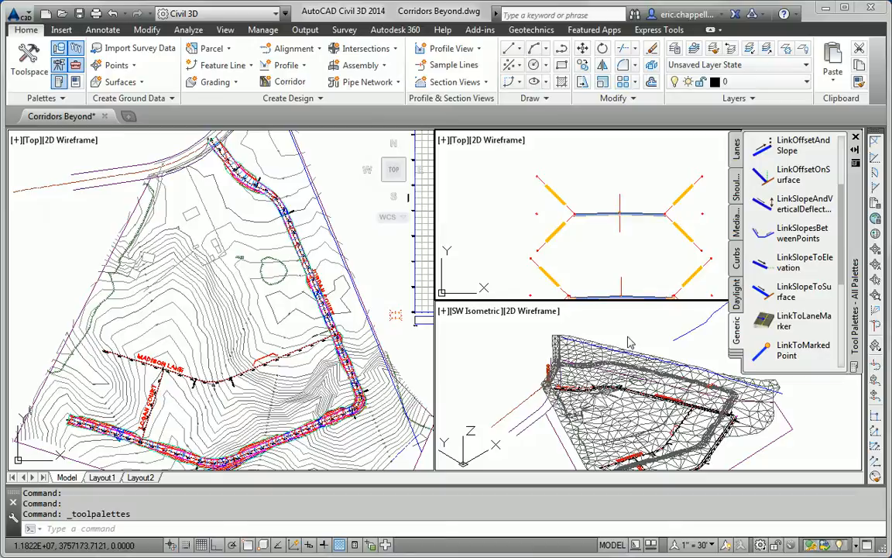
mouse_move(736, 328)
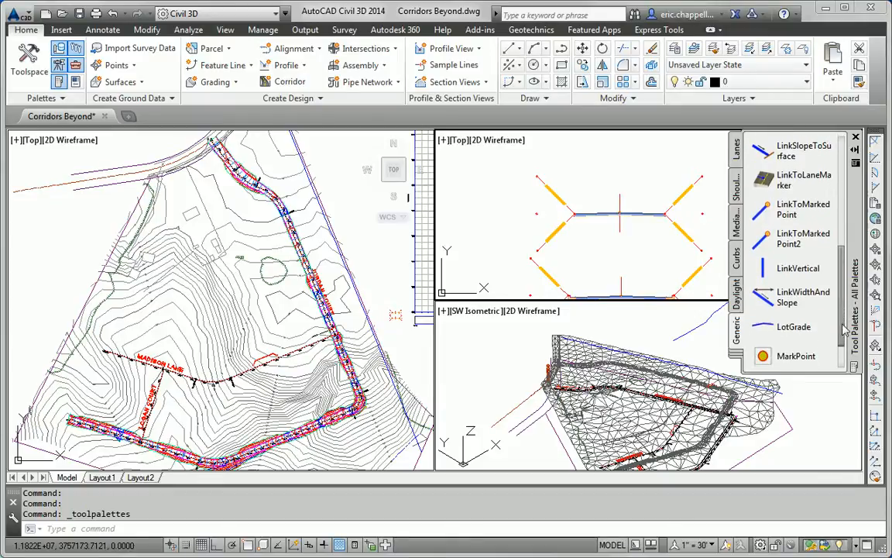
mouse_move(767, 306)
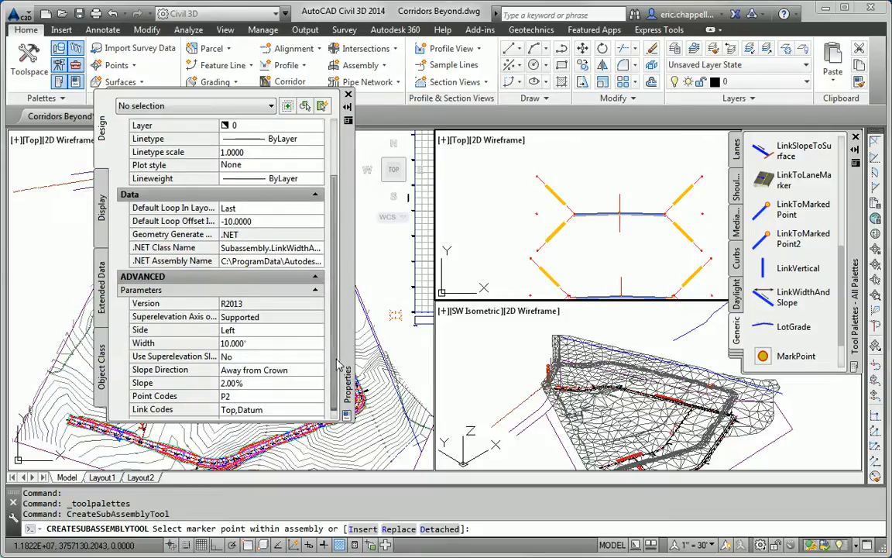
Insert a 3-foot, -2% LinkWidthAndSlope on the right side after the right lane.
text(3)
text(-2)
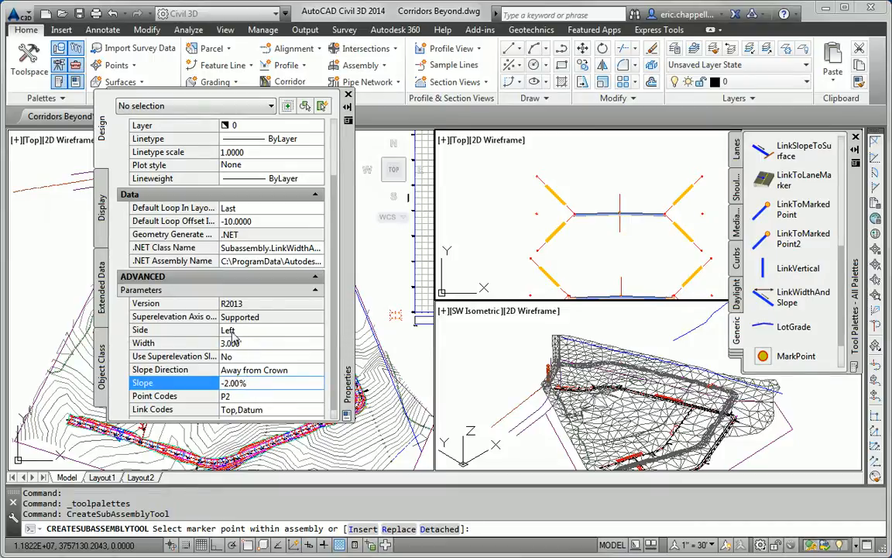
click(233, 329)
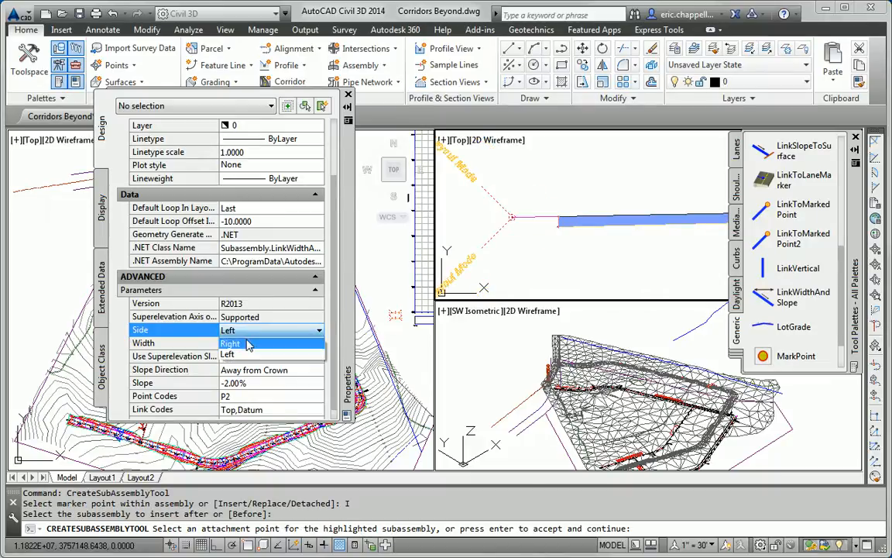
click(240, 343)
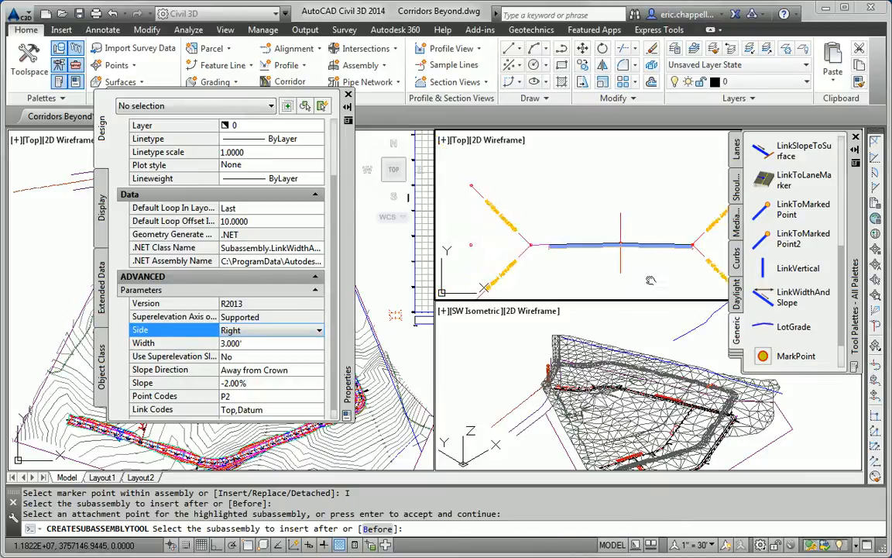
click(559, 269)
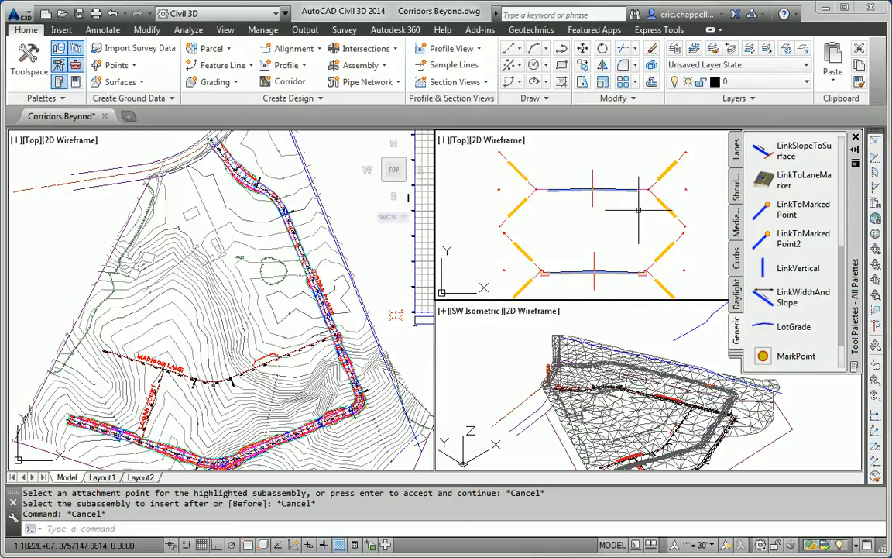
mouse_move(647, 188)
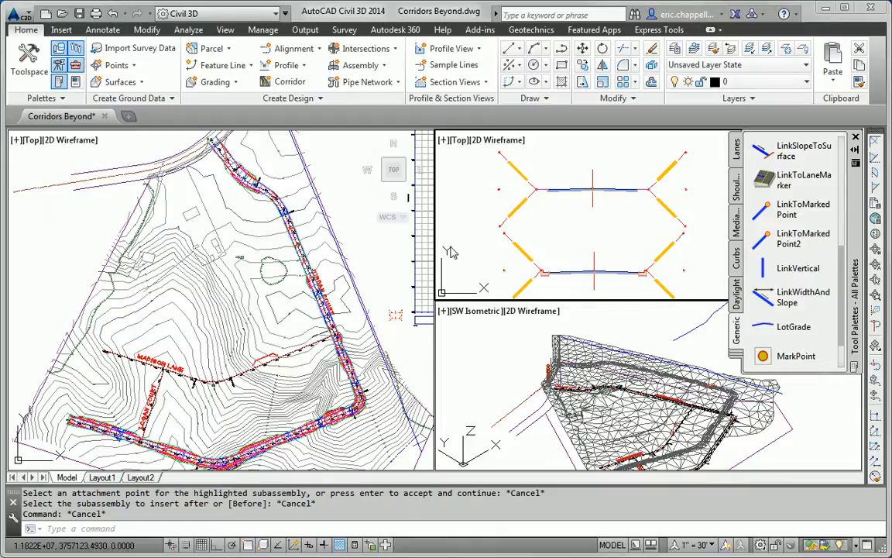
mouse_move(378, 256)
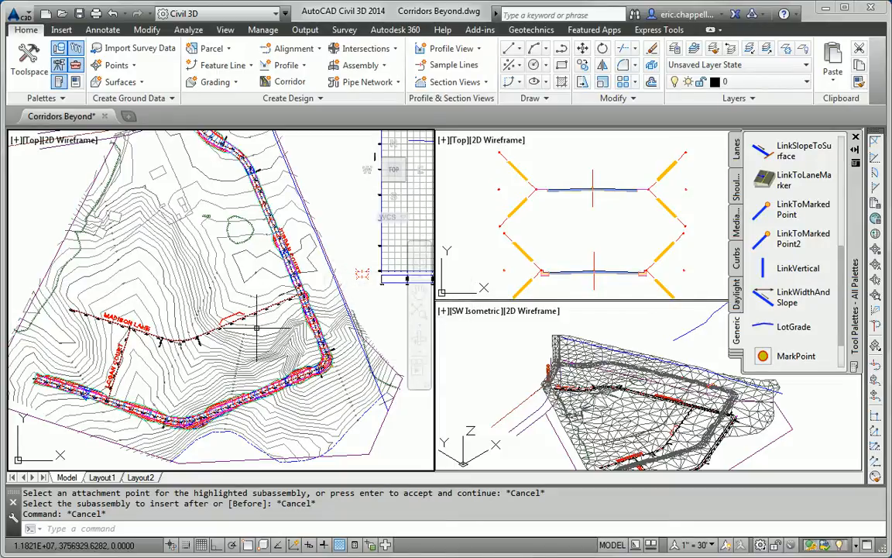
mouse_move(251, 319)
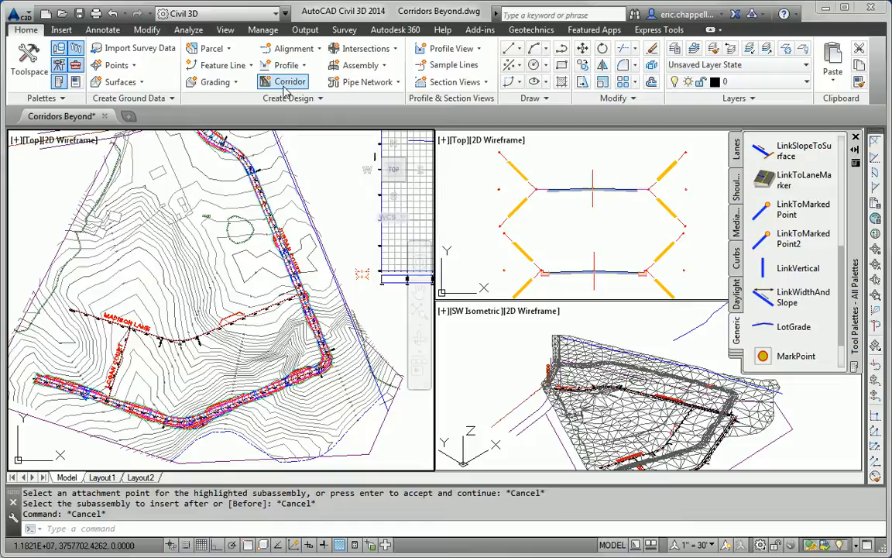
Begin a new corridor on the Madison Lane alignment using the Subdivision Road (2) assembly.
click(285, 81)
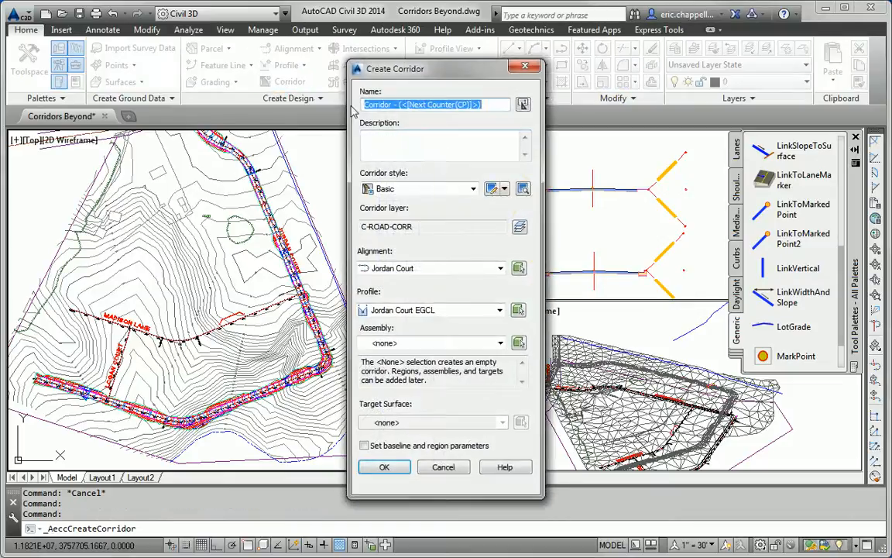
click(501, 268)
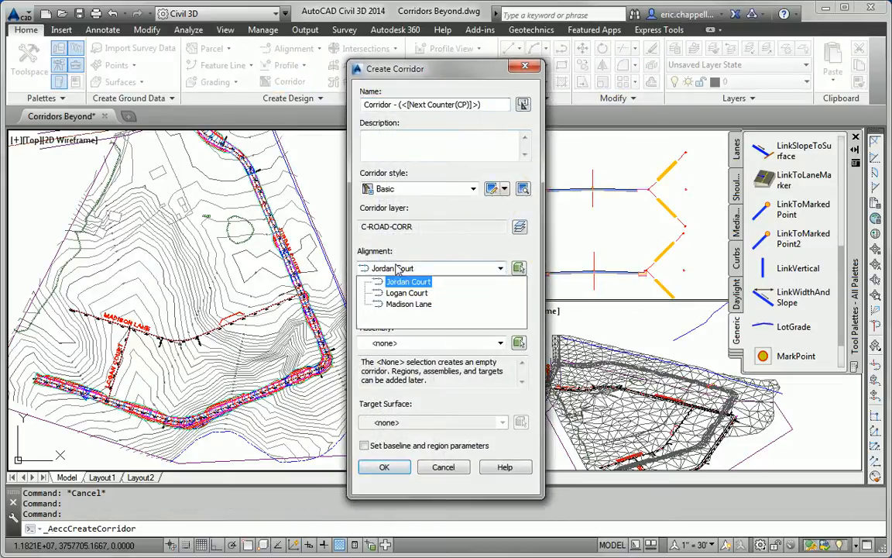
click(407, 303)
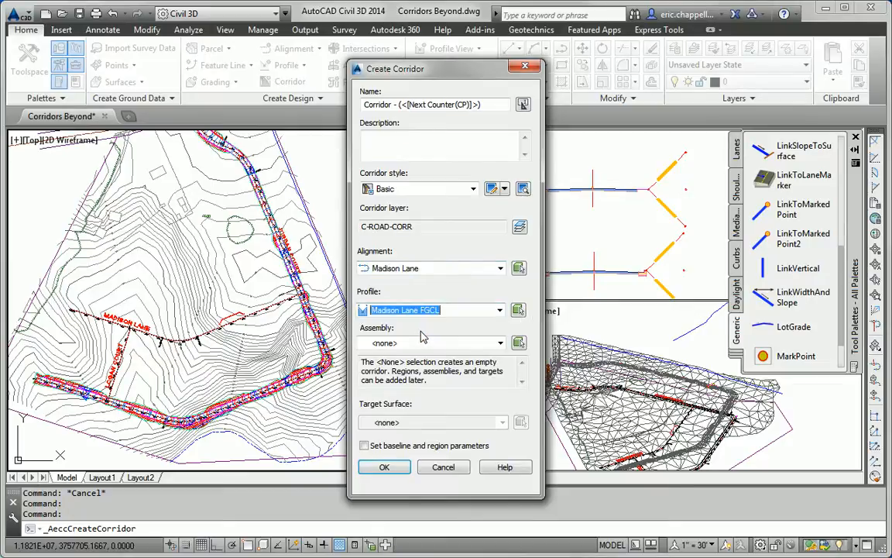
click(499, 343)
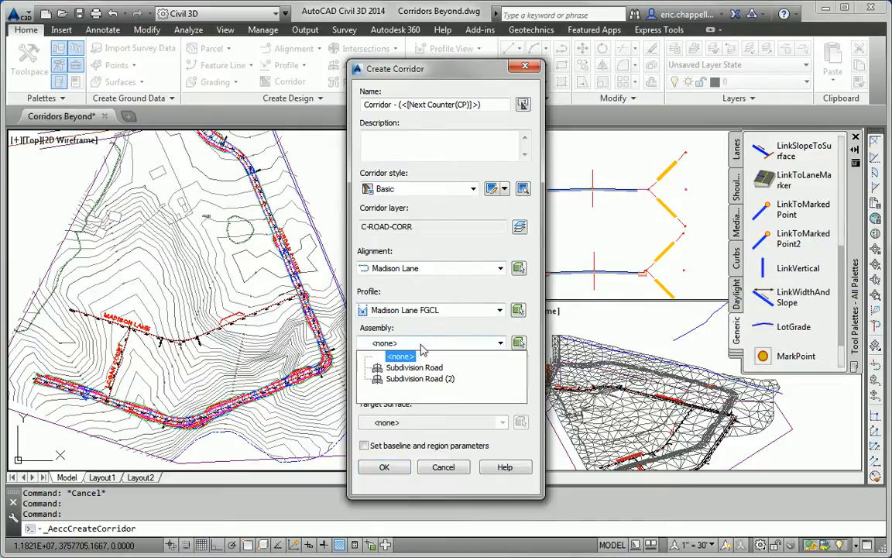
click(413, 378)
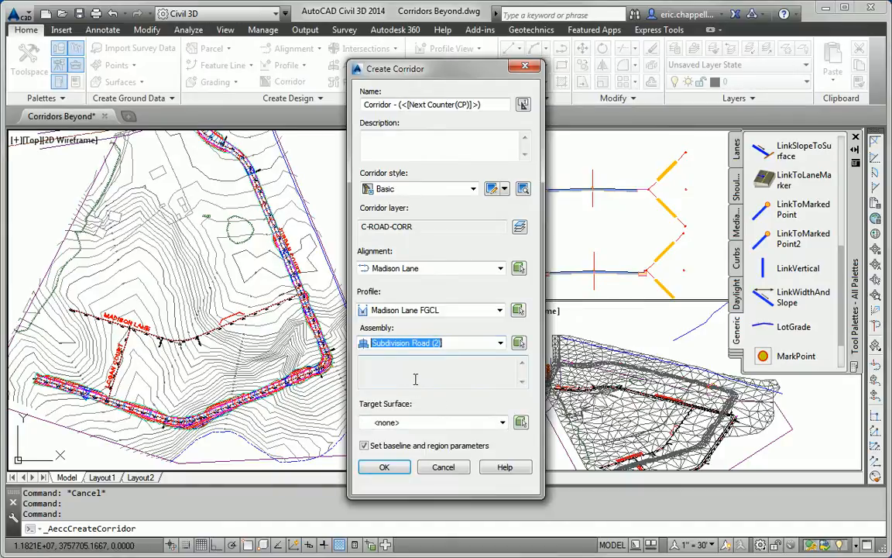
mouse_move(611, 165)
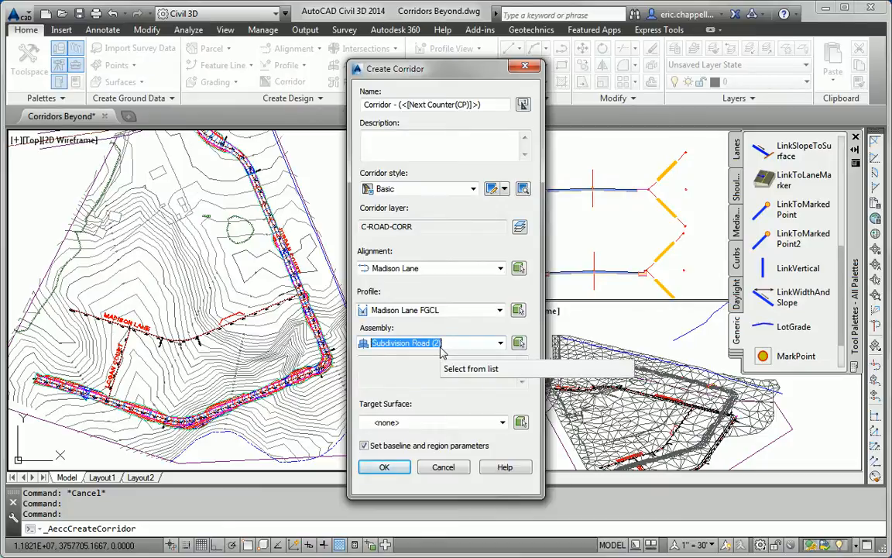
mouse_move(438, 348)
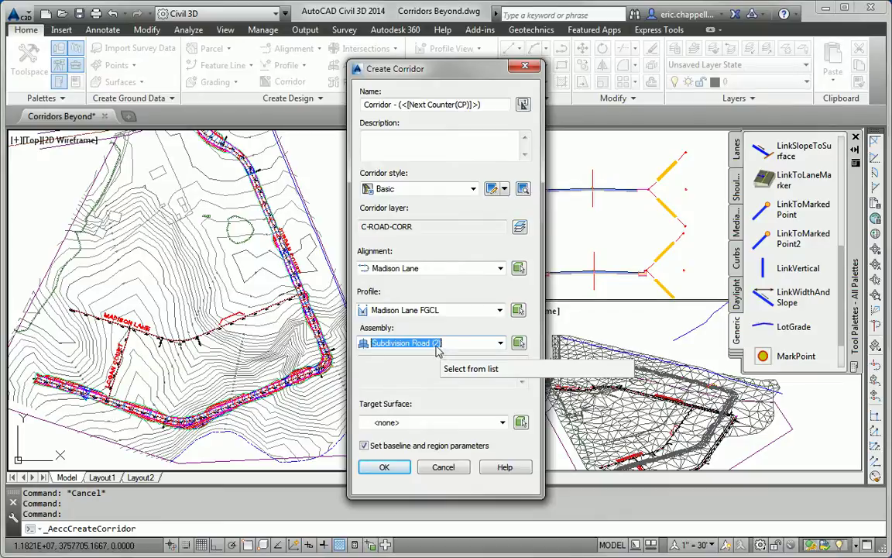
Target the EG surface, skip baseline and region parameters, and create the corridor.
click(501, 423)
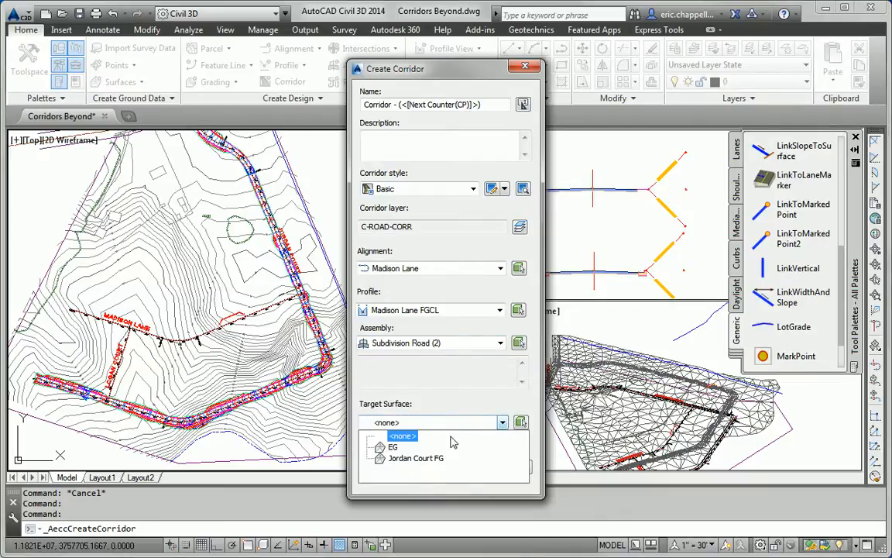
click(392, 447)
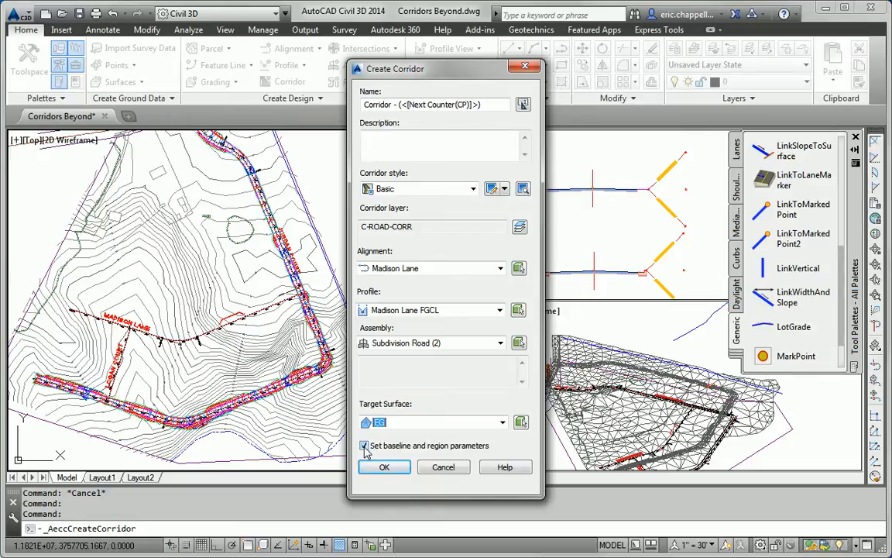
click(364, 445)
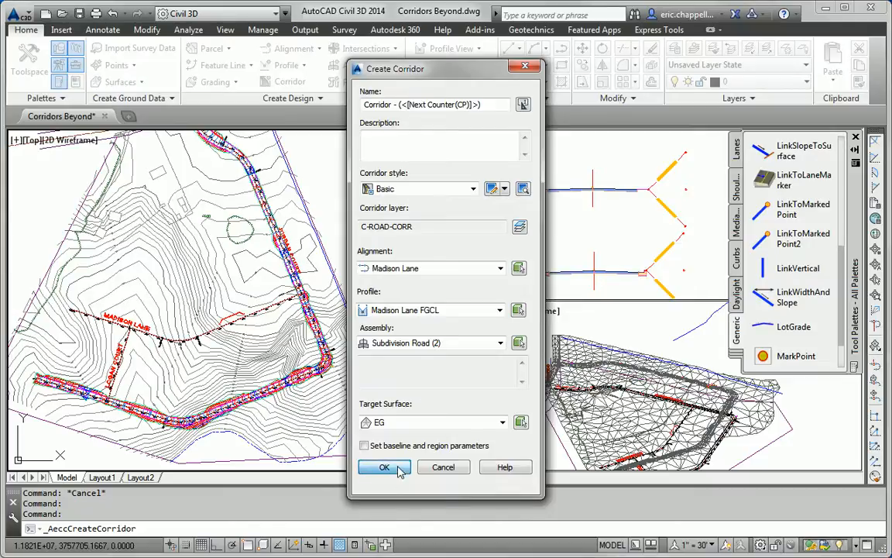
click(384, 467)
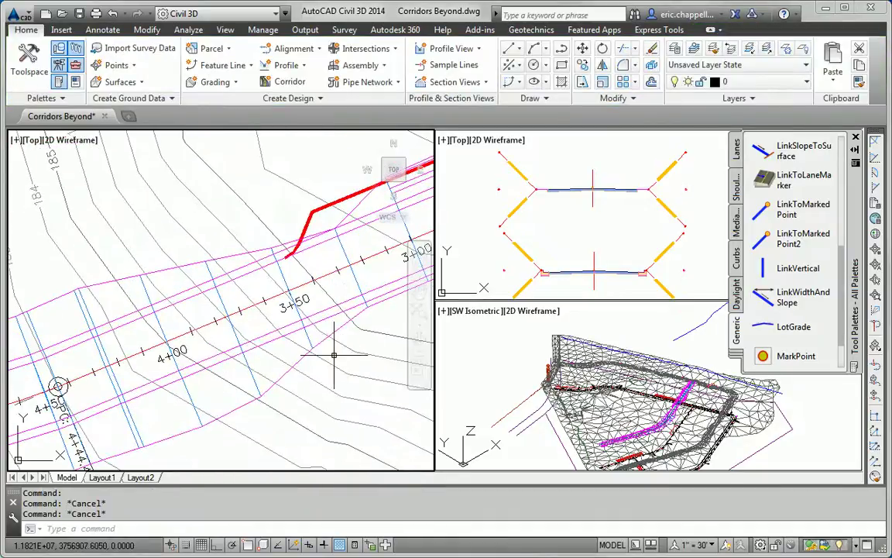
mouse_move(147, 304)
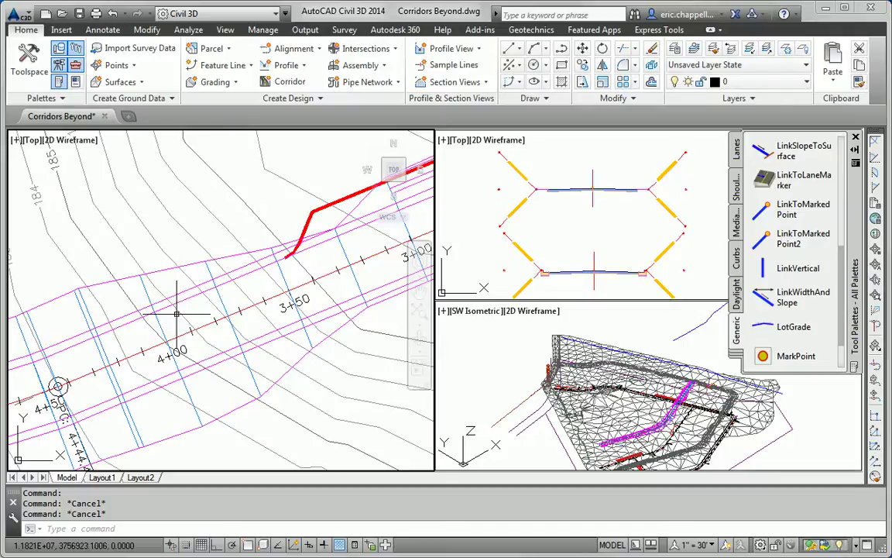
mouse_move(176, 350)
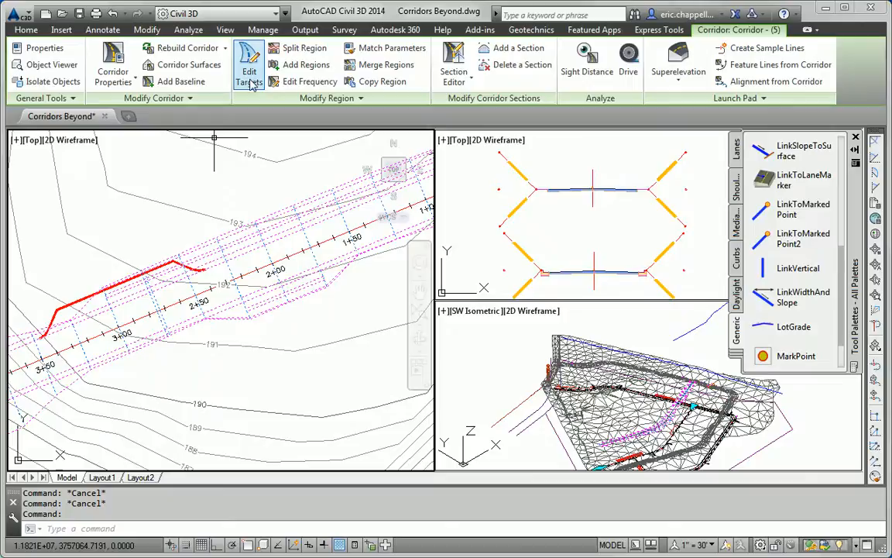
In Target Mapping, set the right lane transition width target to Polyline-9.
click(247, 64)
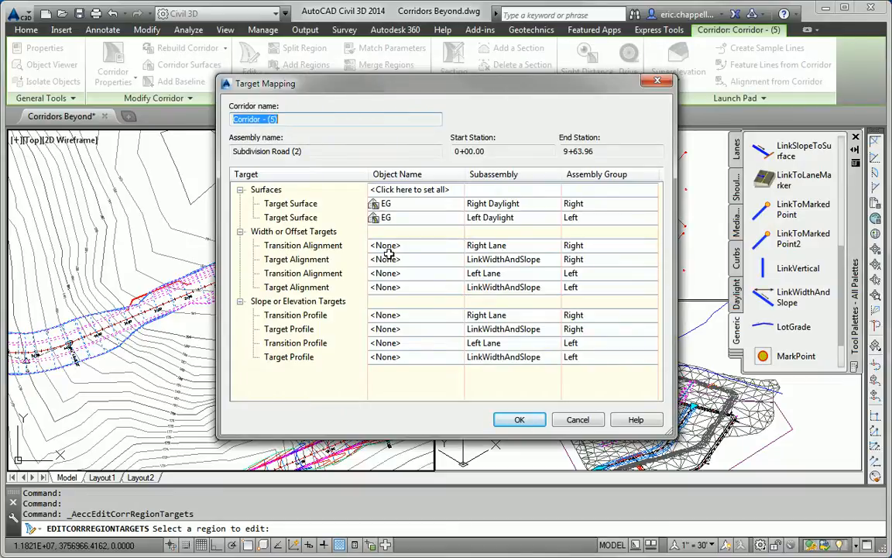
mouse_move(485, 245)
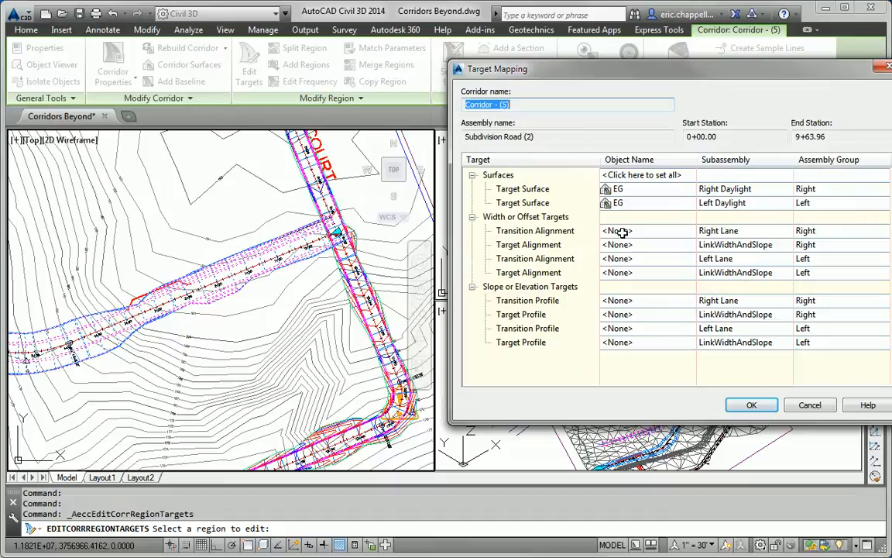
click(618, 230)
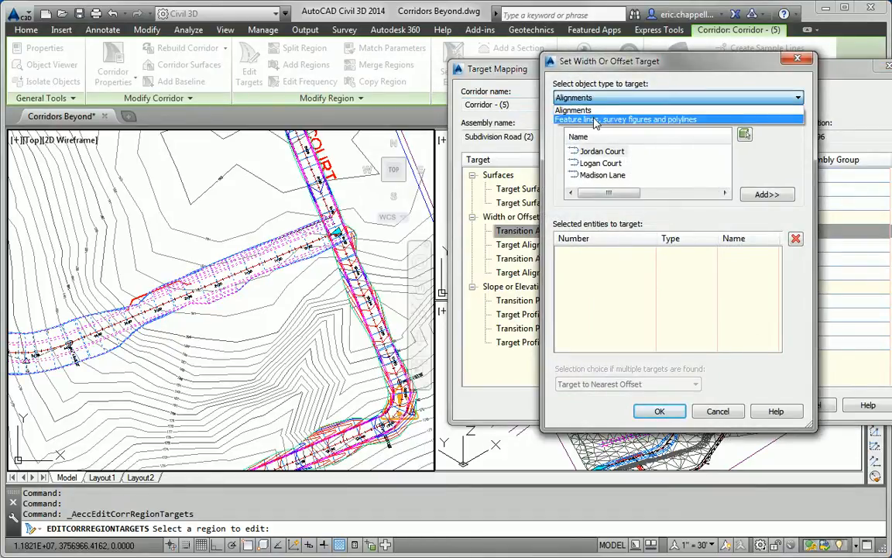
click(653, 119)
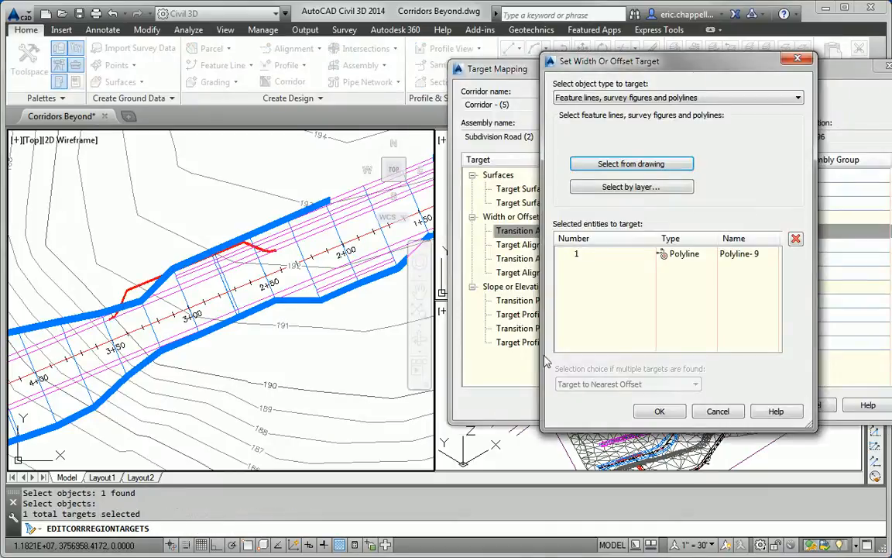
click(659, 411)
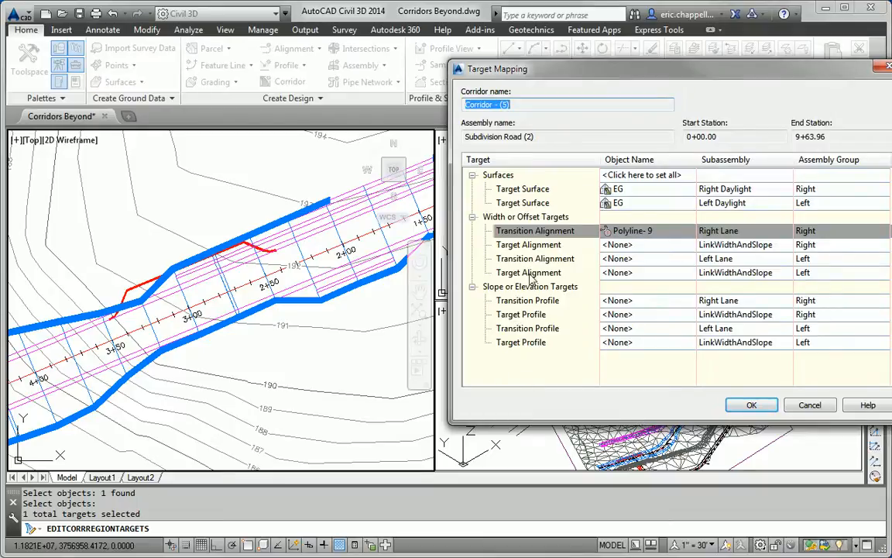
Apply the target mapping so the corridor rebuilds with the bus pull-off widening.
click(751, 405)
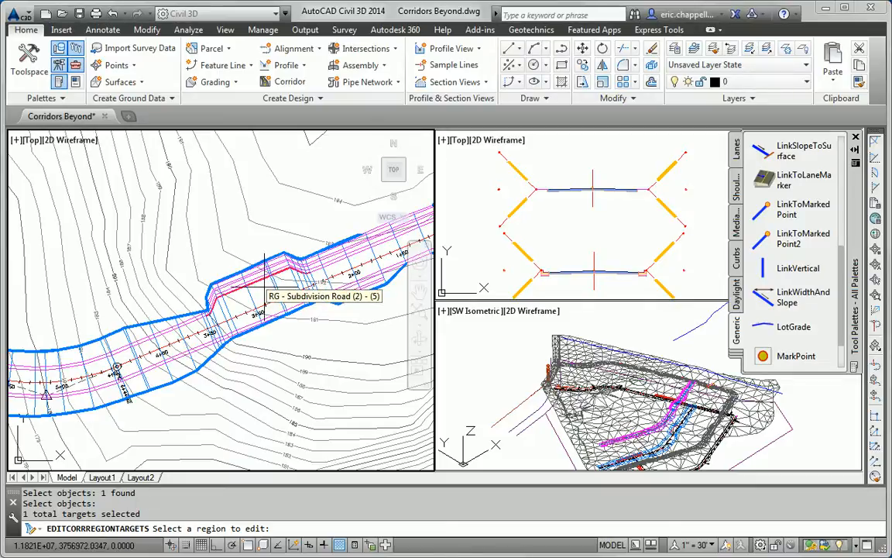
key(Escape)
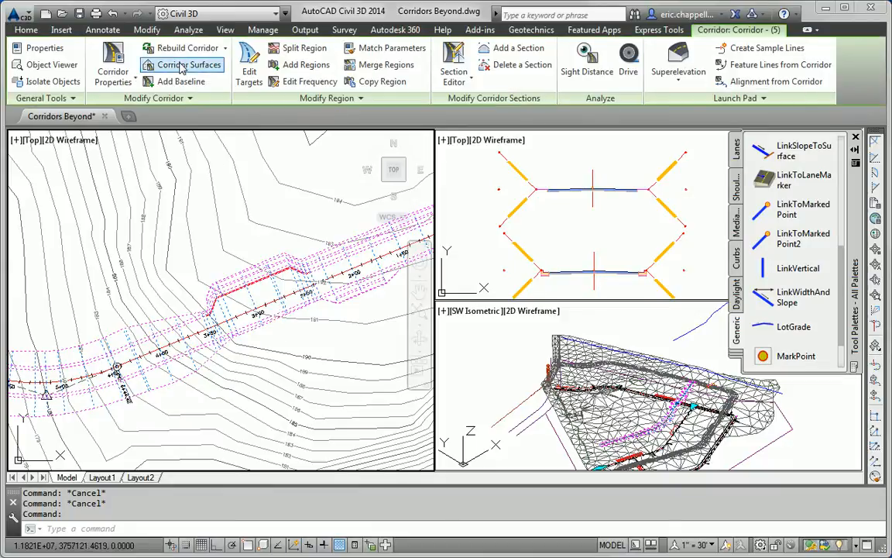
Add a new corridor surface for the Madison Lane finished grade.
click(186, 65)
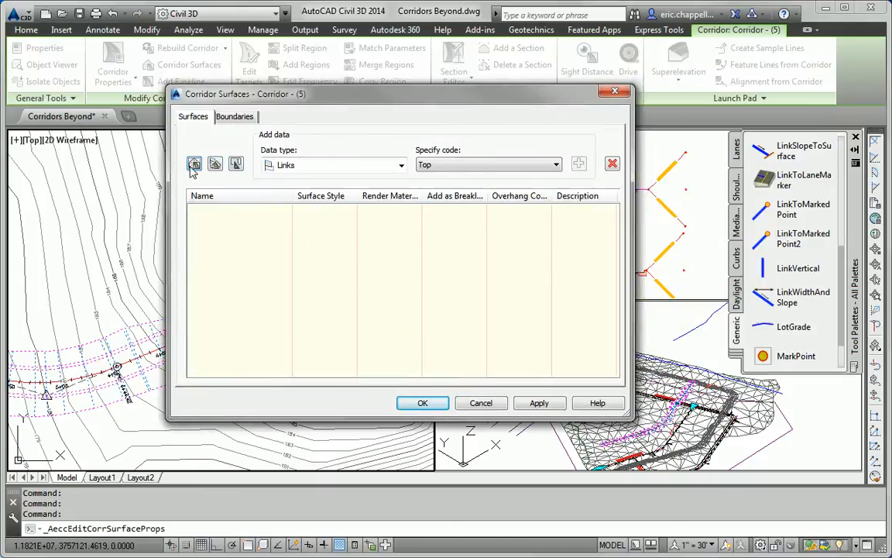
click(194, 163)
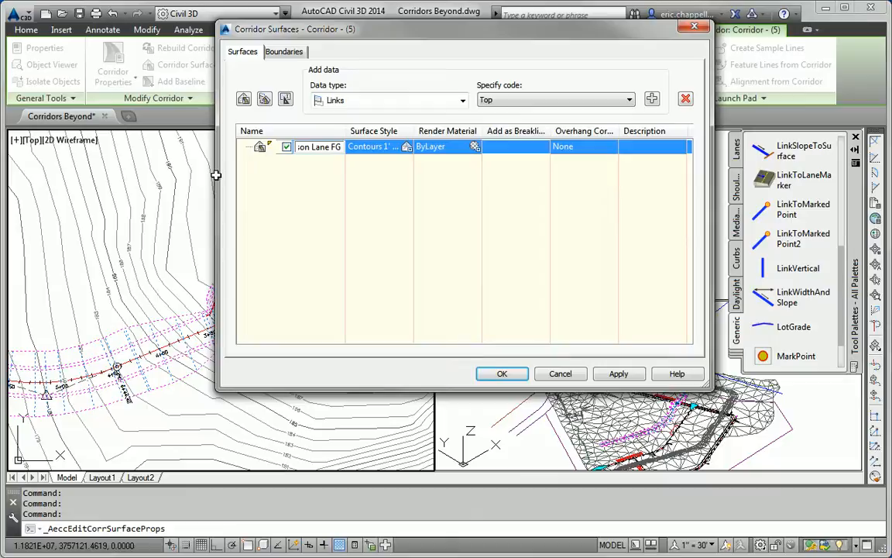
mouse_move(495, 95)
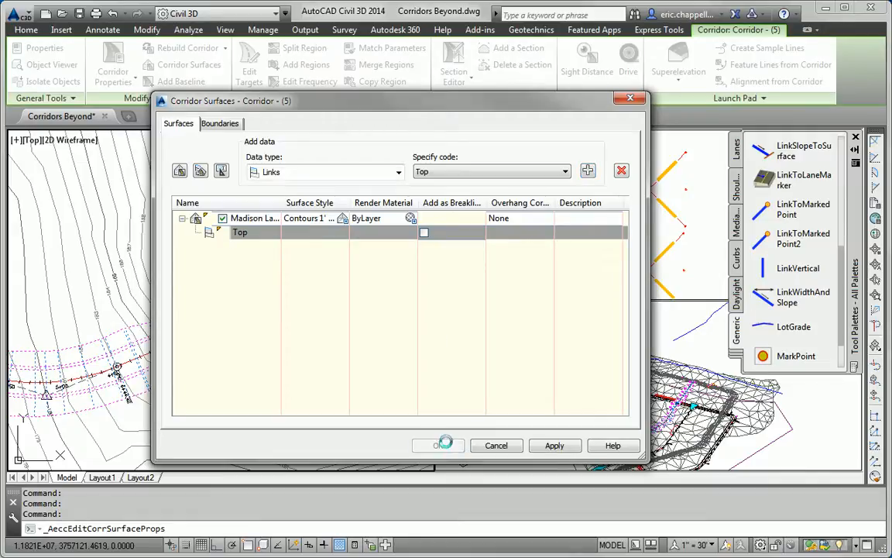
Confirm the Madison Lane FG surface so its contours appear on the plan.
click(439, 444)
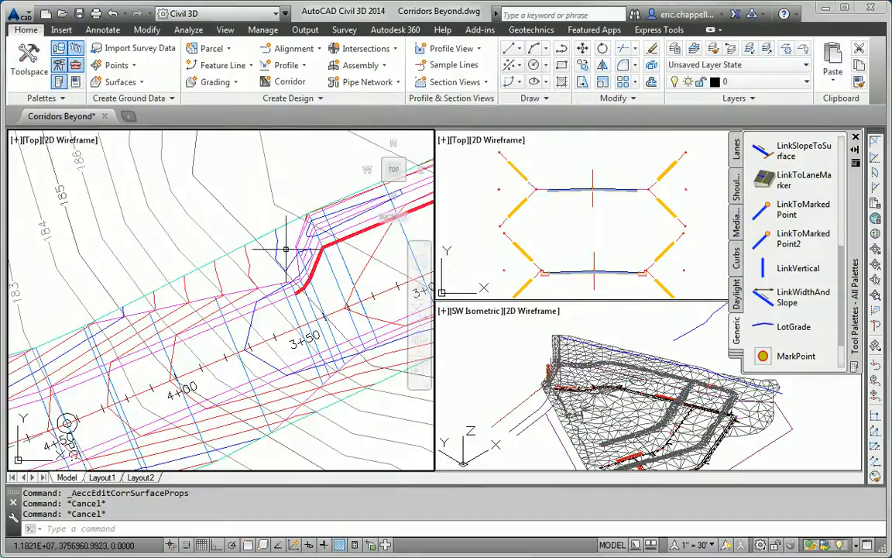
mouse_move(101, 323)
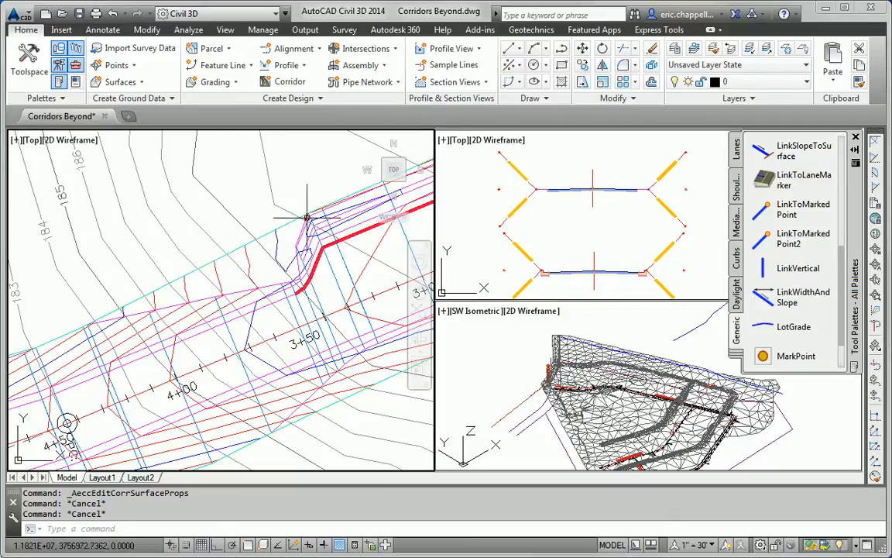
mouse_move(262, 277)
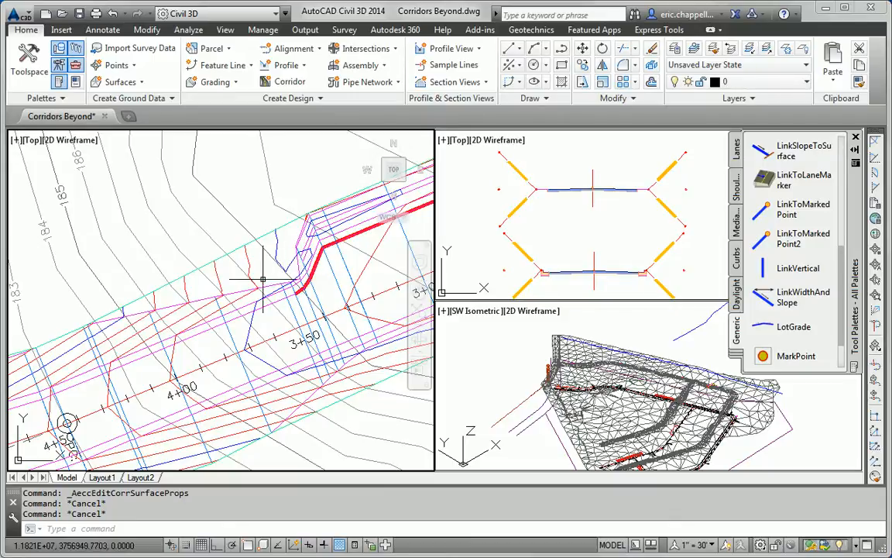
mouse_move(239, 259)
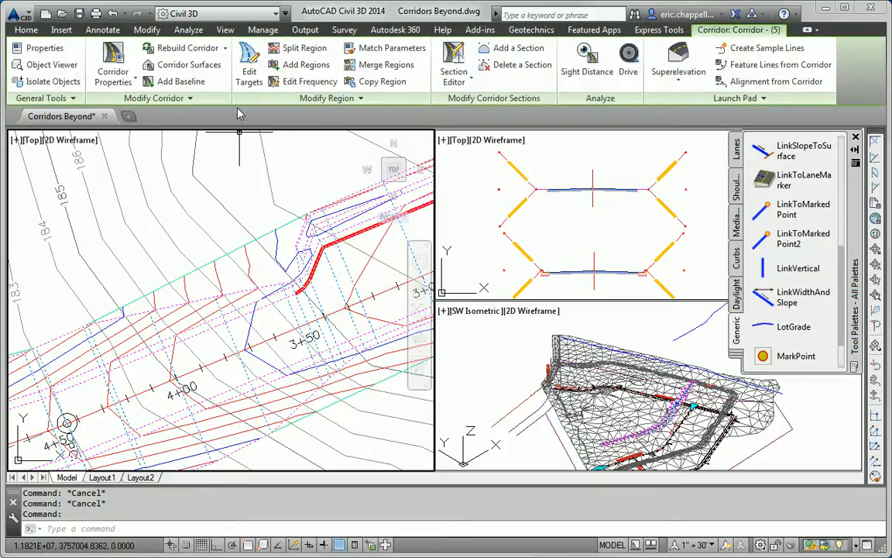
Give Madison Lane FG a corridor-extents outer boundary and rebuild the corridor.
click(188, 64)
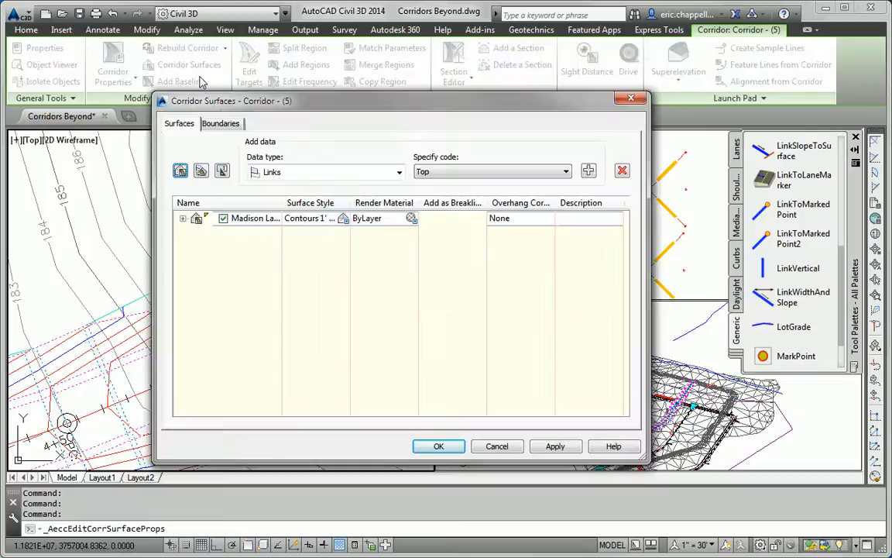
right_click(236, 163)
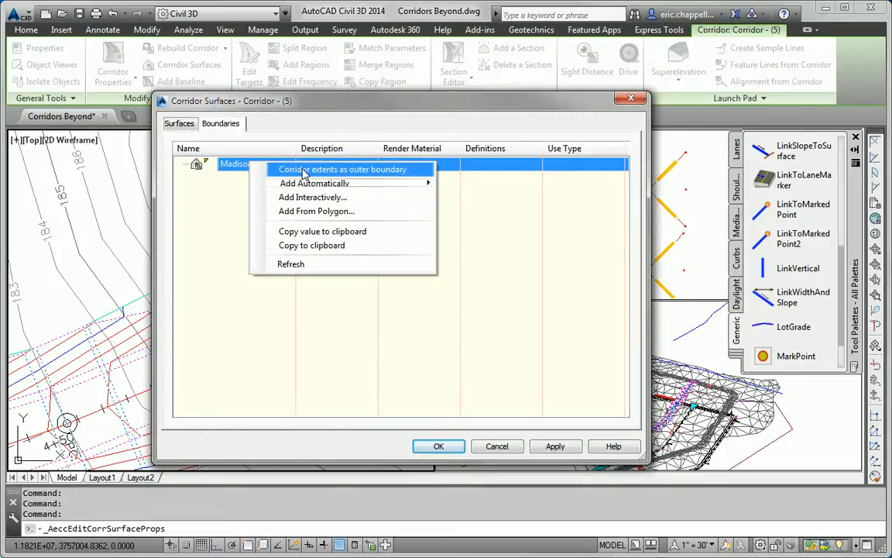
click(344, 169)
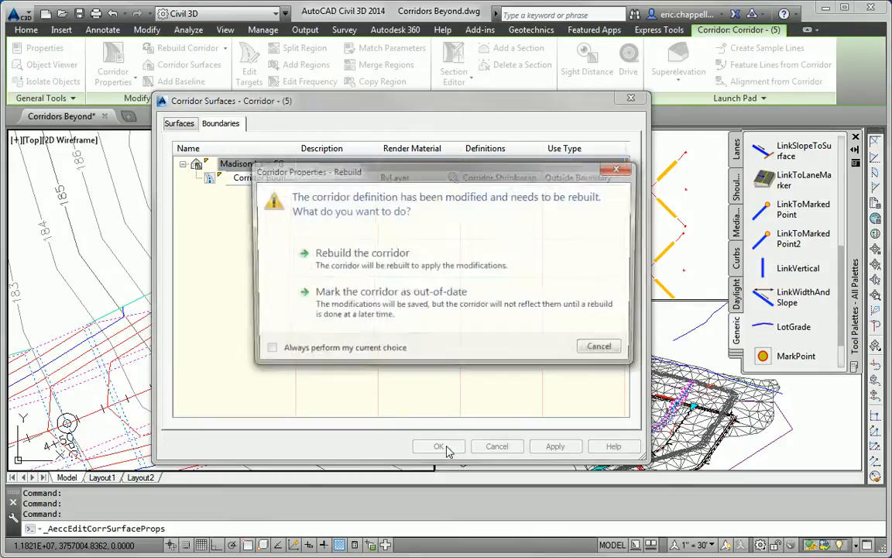
click(438, 446)
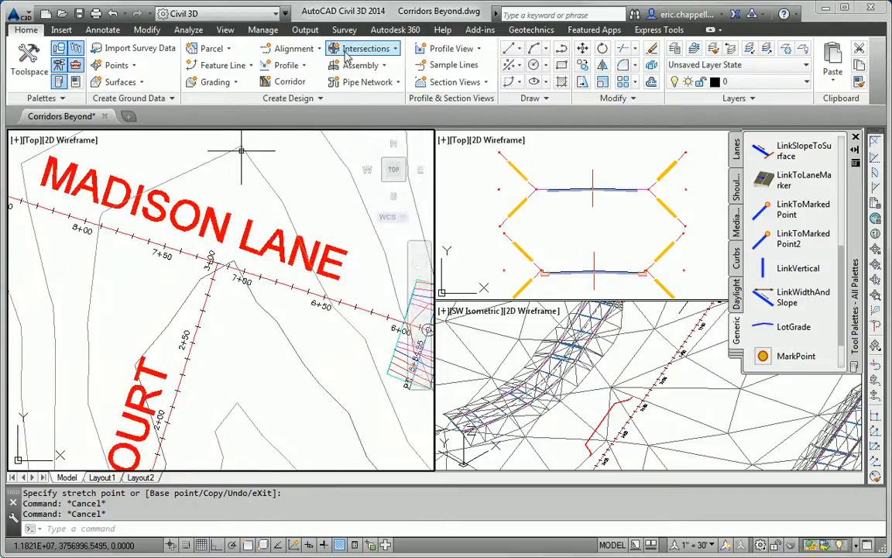
Create an intersection at the Madison Lane–Logan Court crossing point.
click(367, 48)
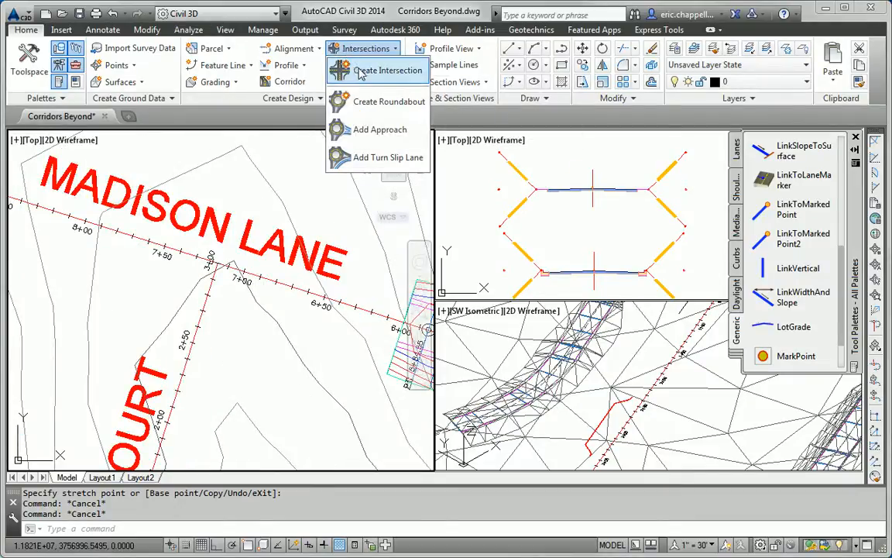
click(387, 71)
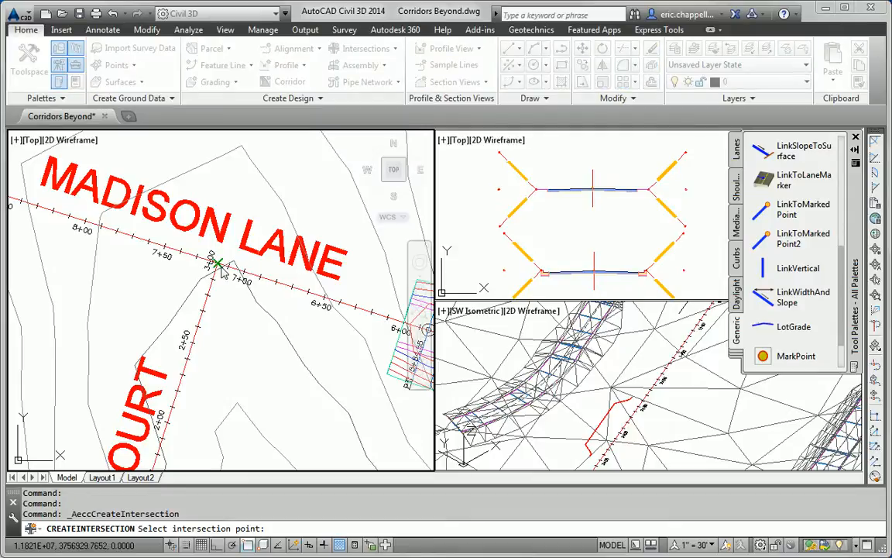
click(221, 267)
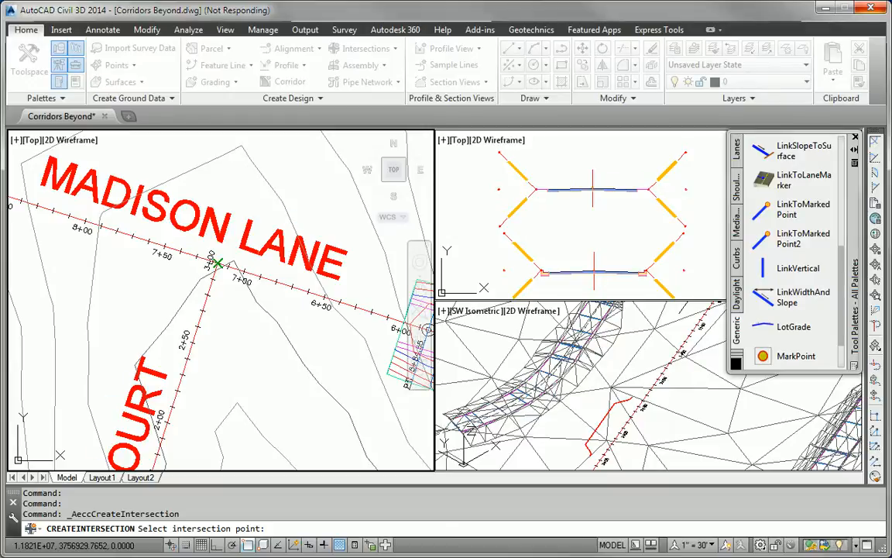
Step through the Create Intersection wizard keeping a new corridor and create the Madison Lane–Logan Court intersection.
click(216, 266)
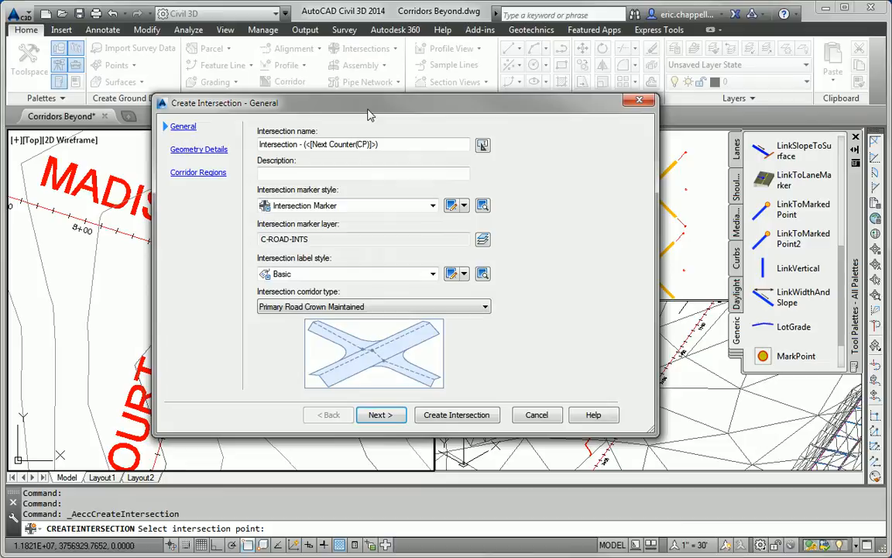
click(381, 415)
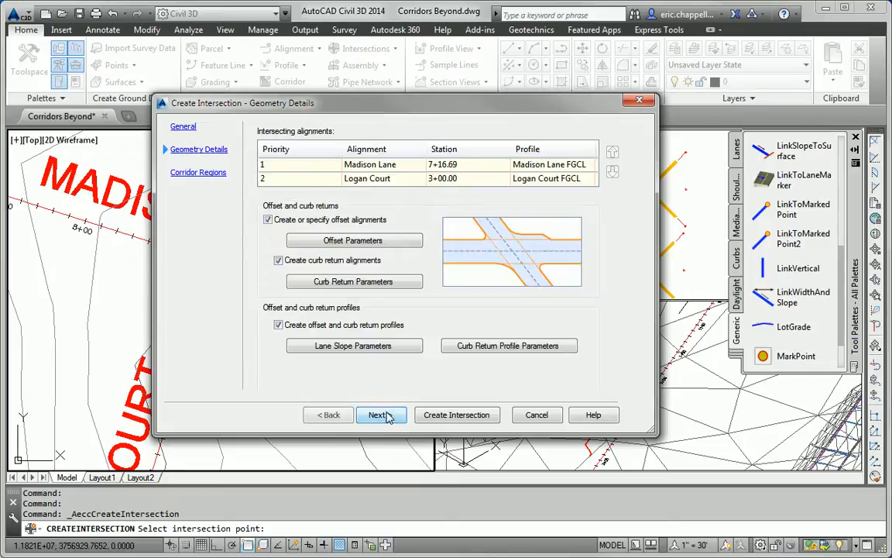
click(381, 415)
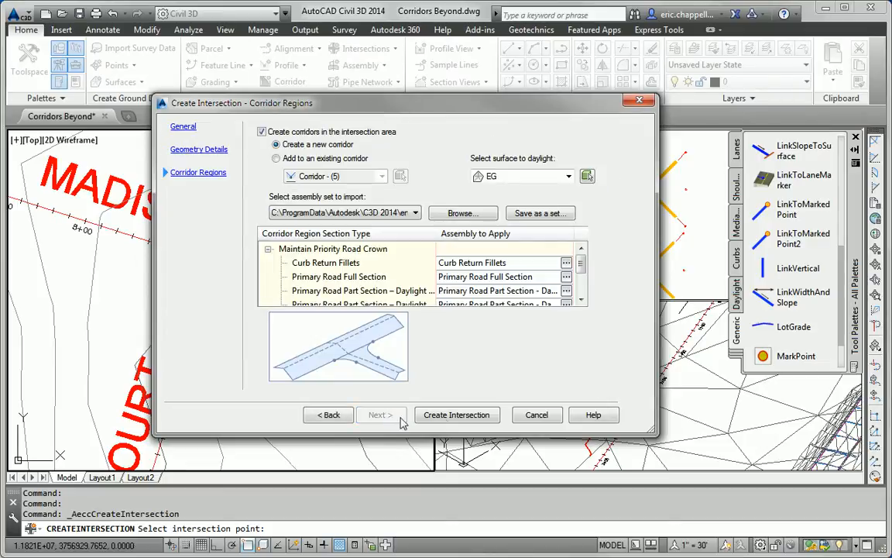
click(457, 415)
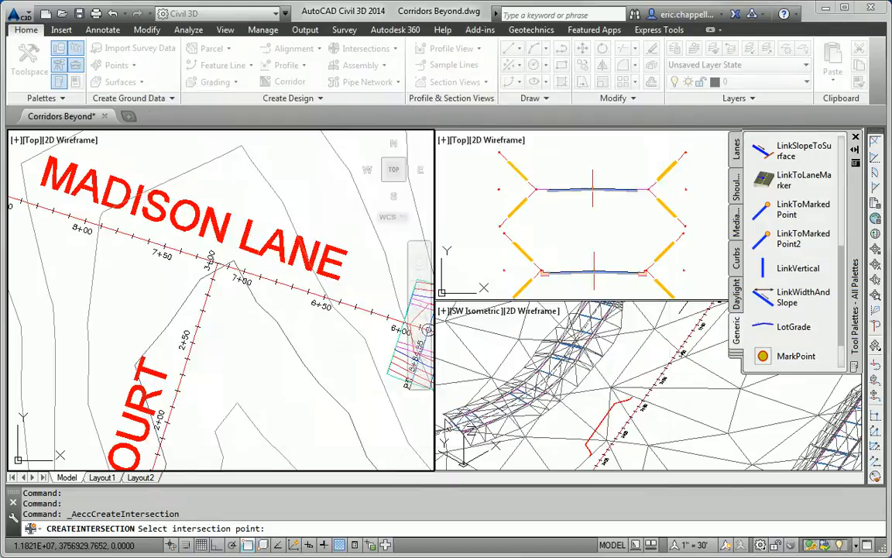
mouse_move(430, 405)
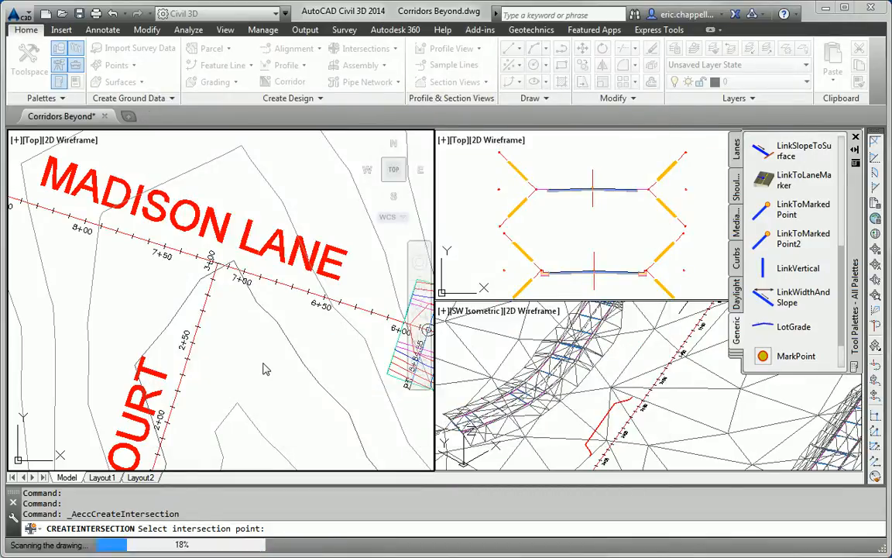
click(215, 263)
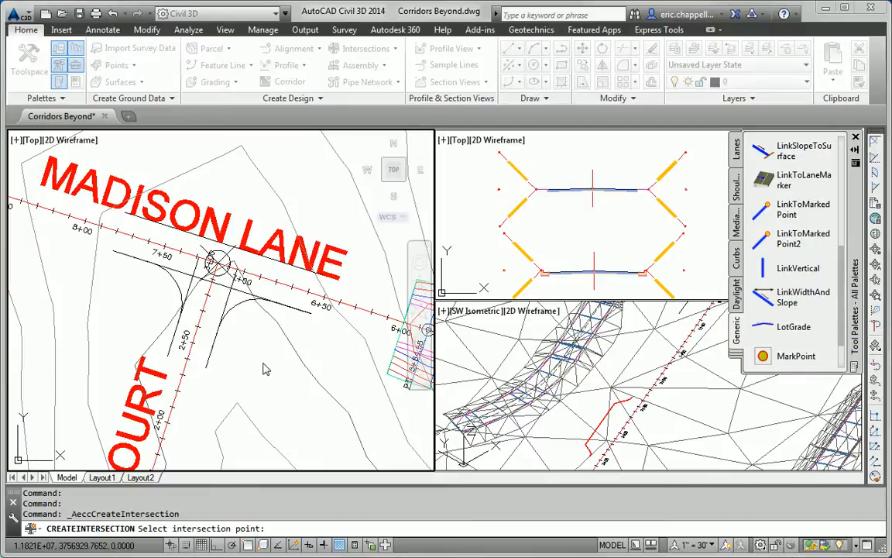
click(215, 265)
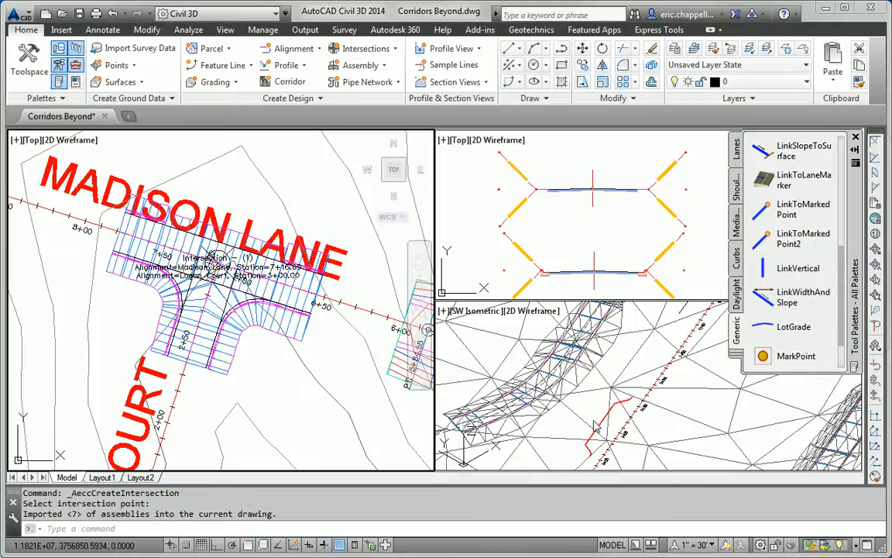